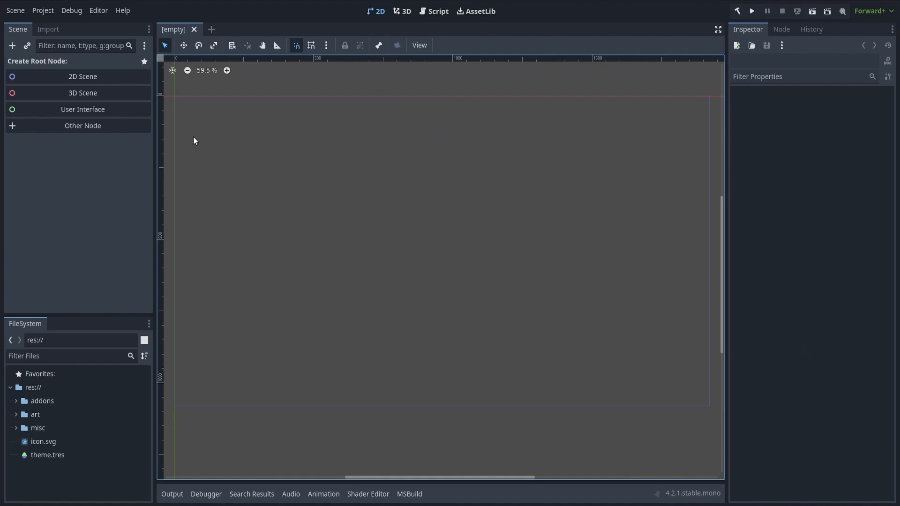
# Create a User Interface scene with a Control root and a dark-coloured ColorRect background child
pyautogui.click(82, 109)
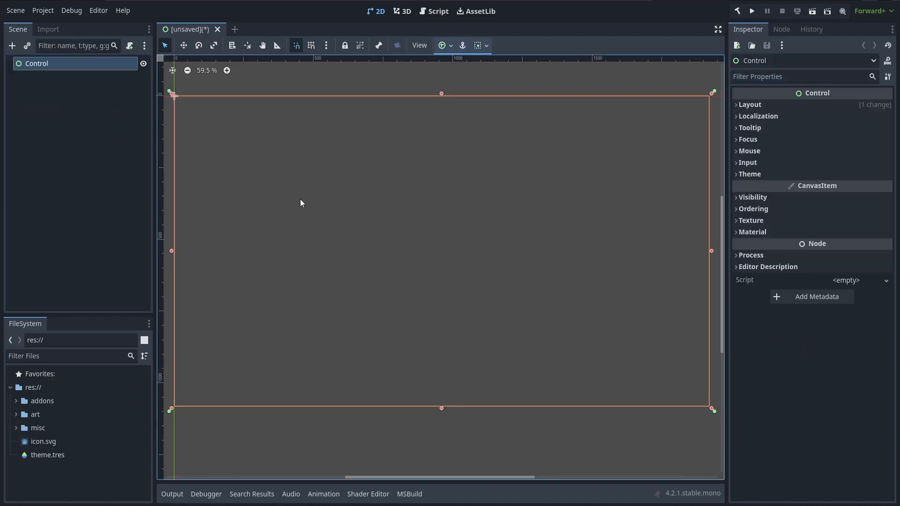
pyautogui.moveTo(334, 202)
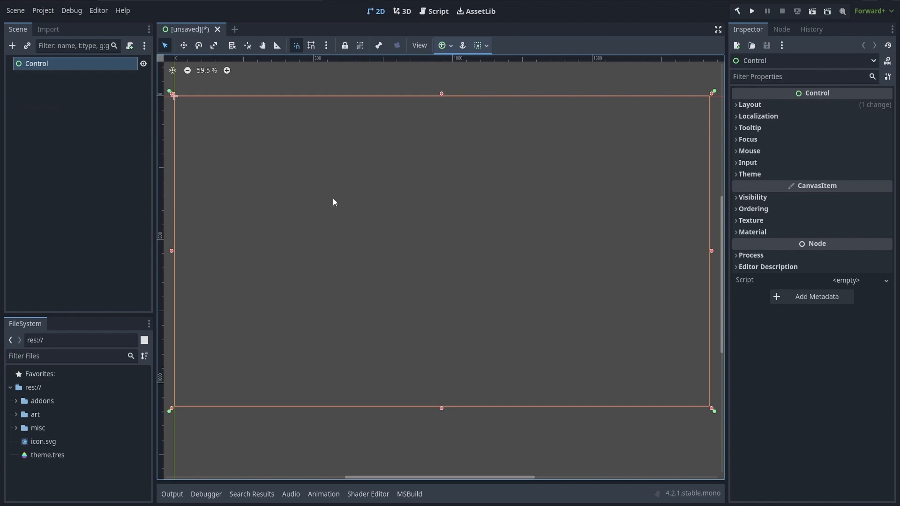
pyautogui.click(442, 45)
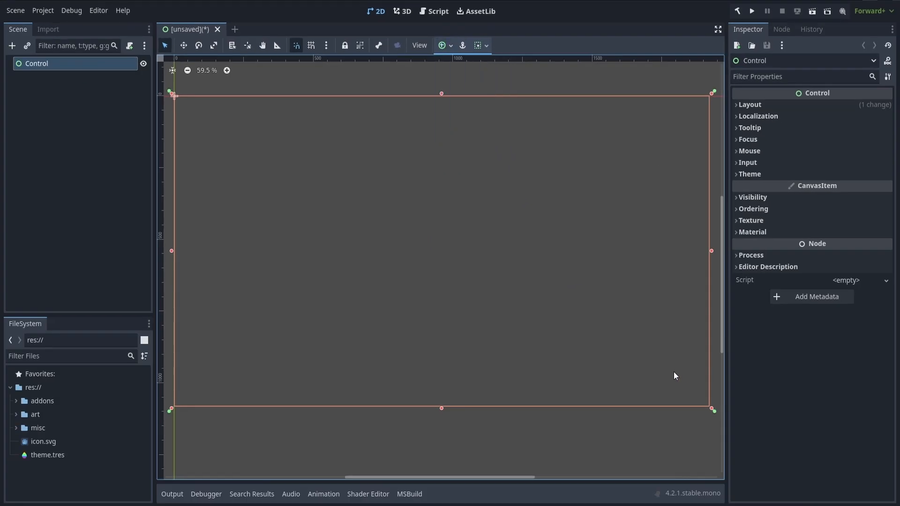
pyautogui.moveTo(495, 282)
pyautogui.write('colorr')
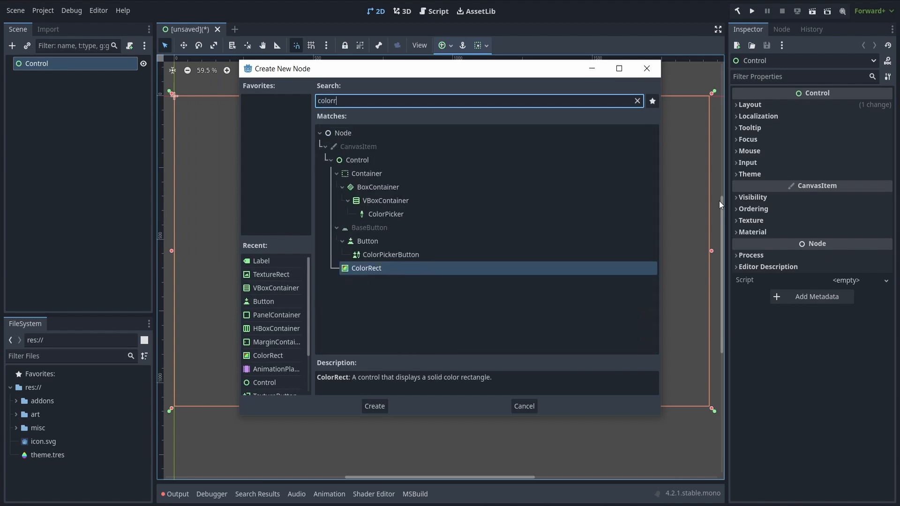
pyautogui.click(374, 406)
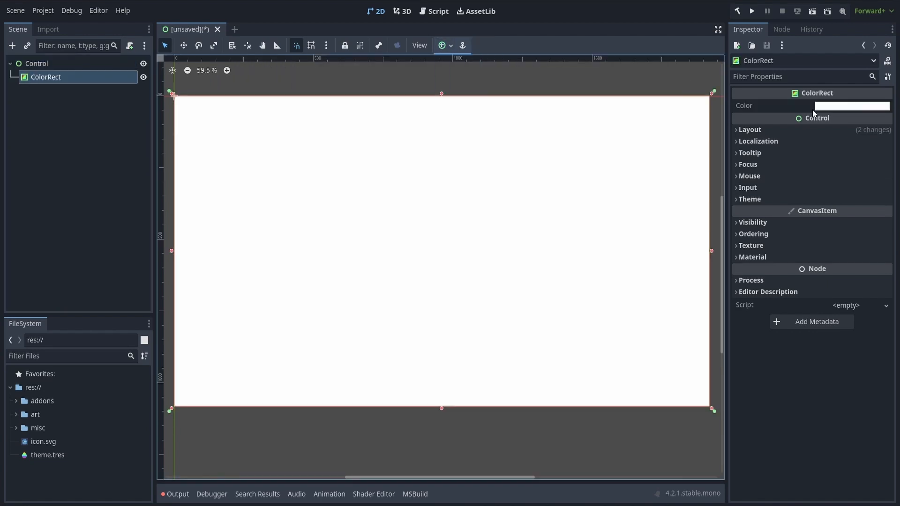
pyautogui.click(851, 106)
pyautogui.write('centerco')
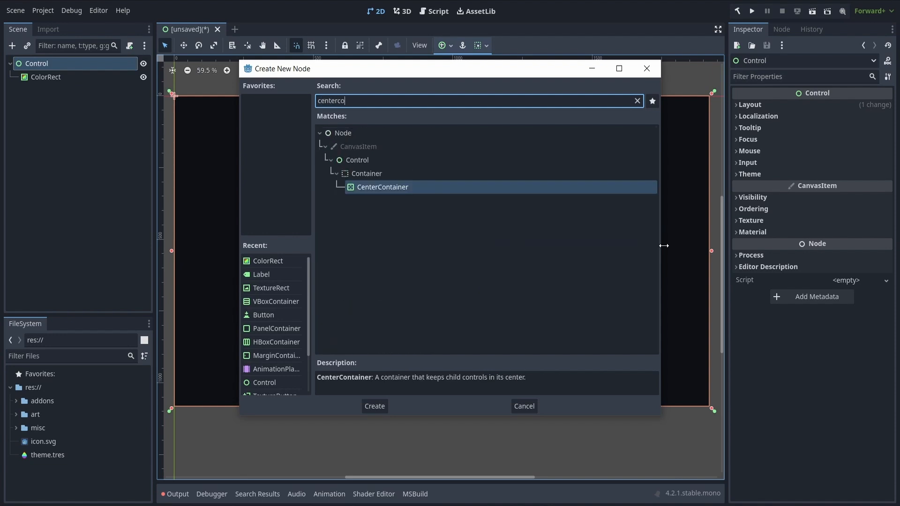
# Add a CenterContainer beneath the Control root with a VBoxContainer nested inside it
pyautogui.click(375, 406)
pyautogui.write('vb')
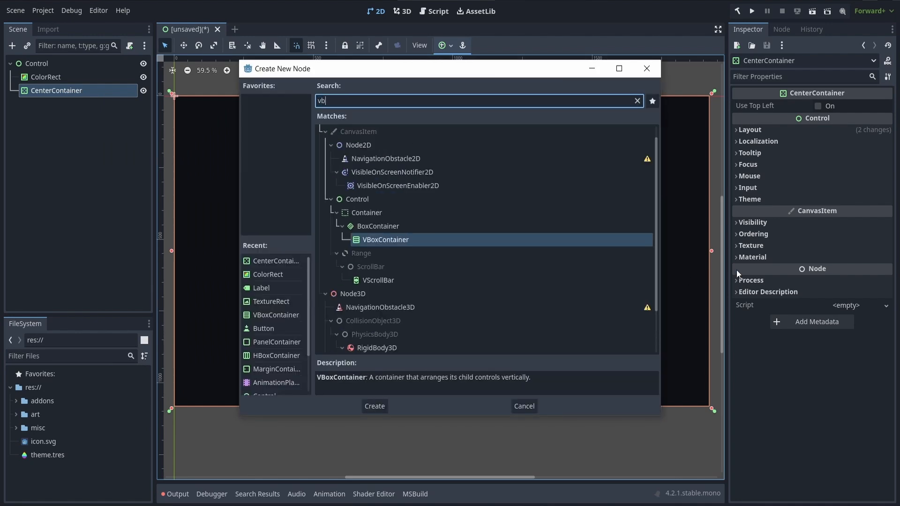
pyautogui.click(375, 405)
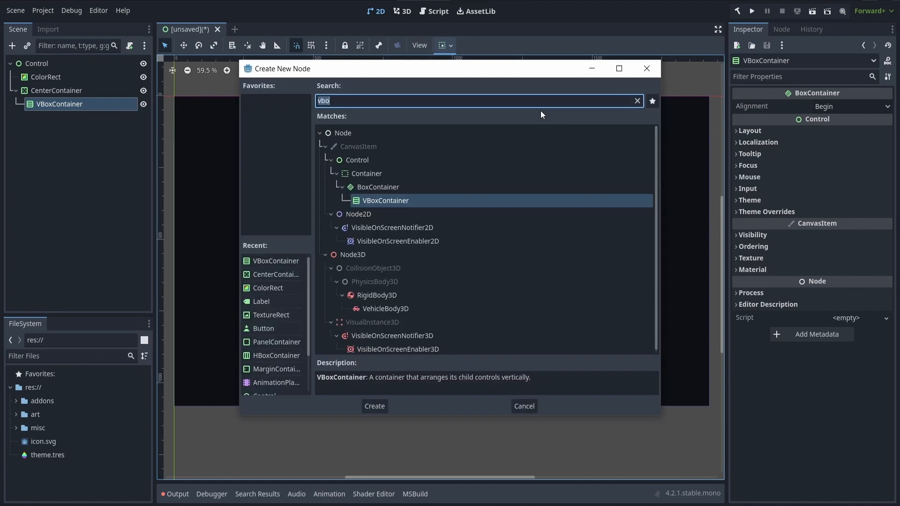
pyautogui.click(374, 406)
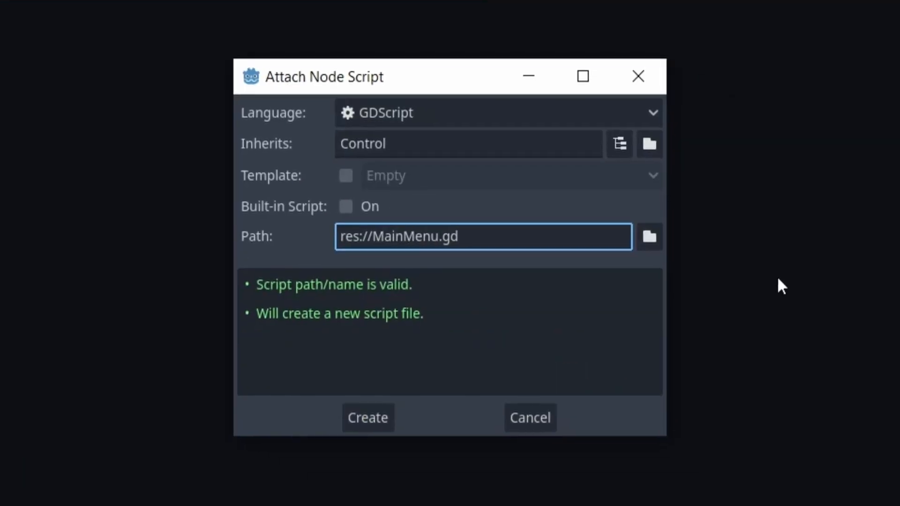
# Create res://MainMenu.gd in GDScript and attach it to the root Control
pyautogui.click(496, 113)
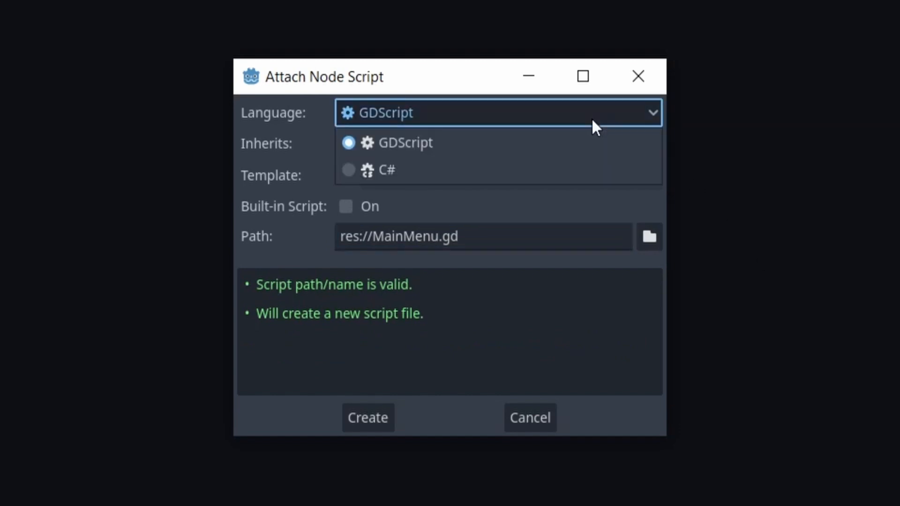
pyautogui.click(400, 143)
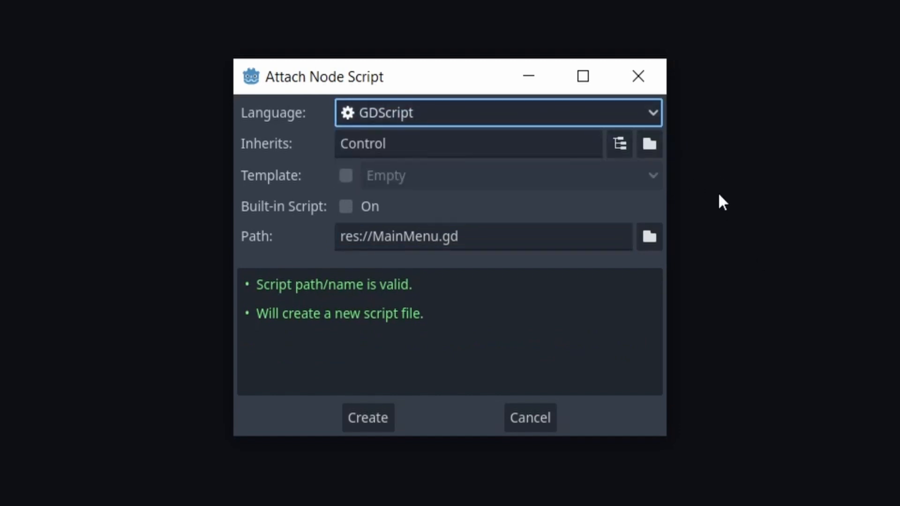
pyautogui.click(368, 417)
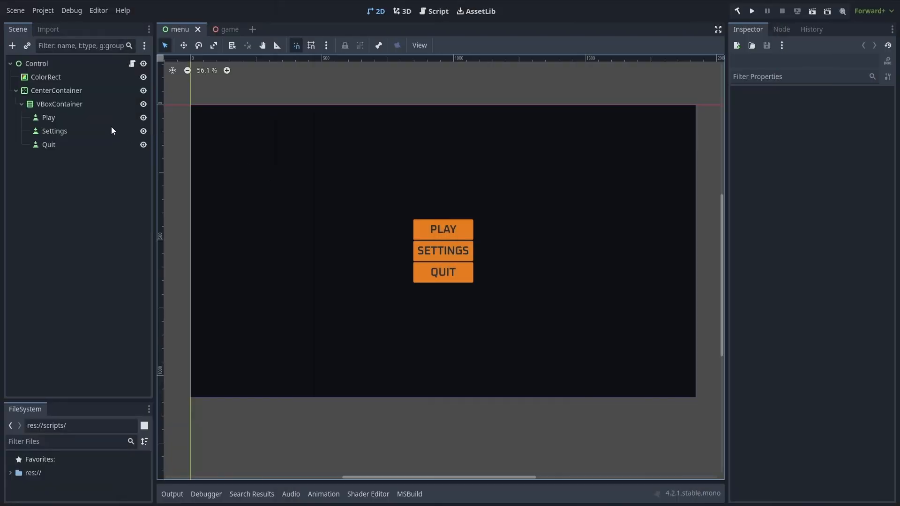
pyautogui.click(47, 118)
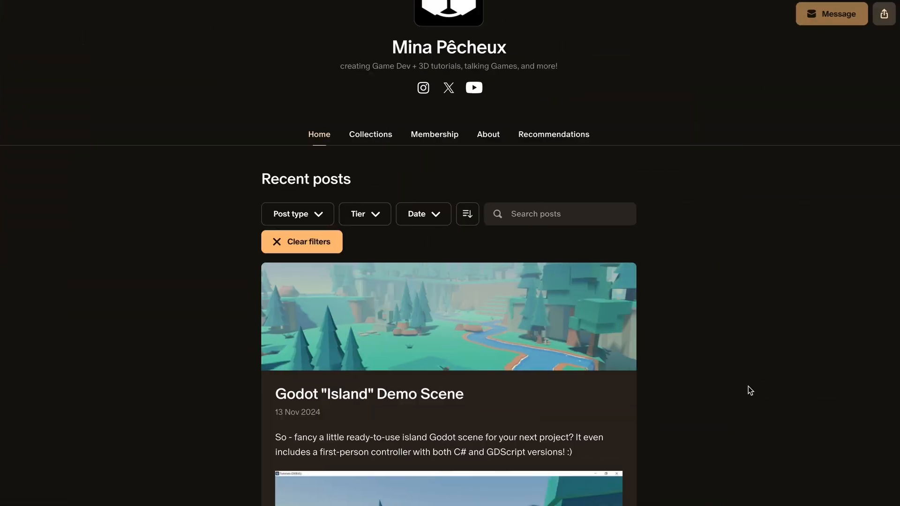
# Open the tutorial creator's Patreon page to view the Recent posts list
pyautogui.click(434, 135)
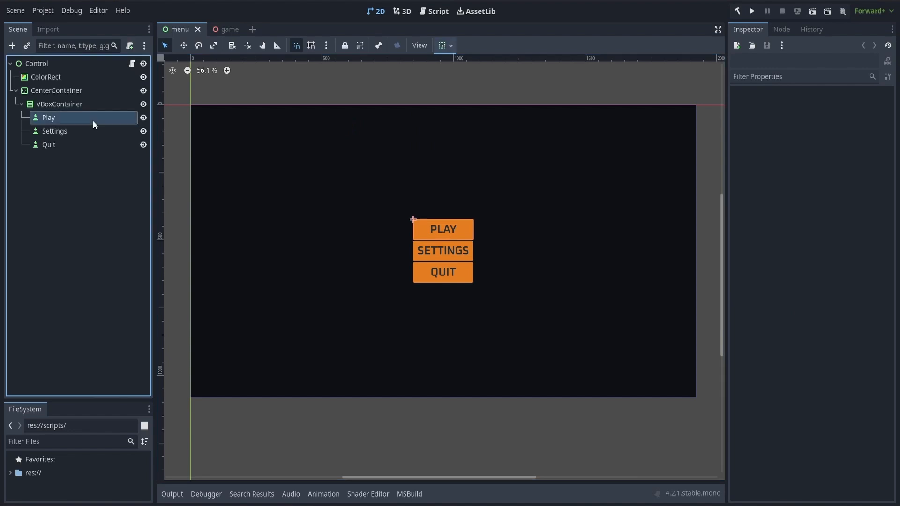
# Enable Access as Unique Name on the Play button node in the Scene dock
pyautogui.click(48, 118)
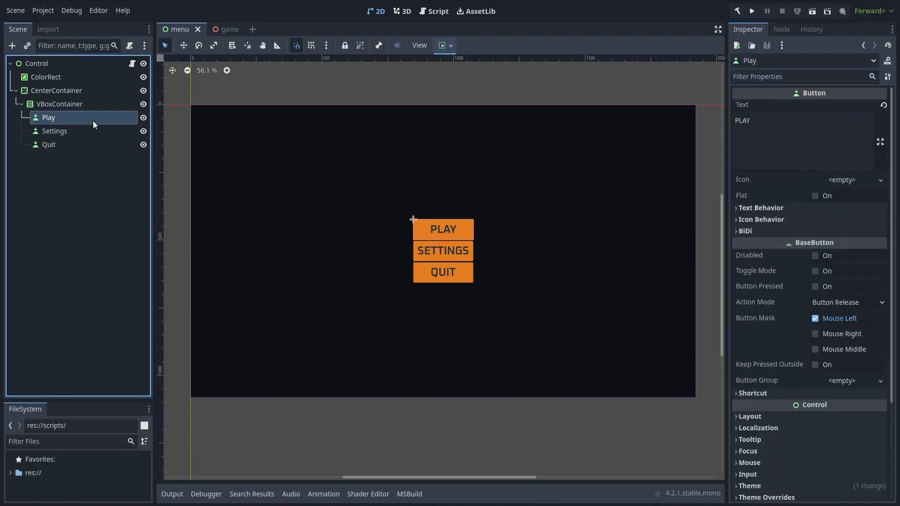
pyautogui.rightClick(48, 117)
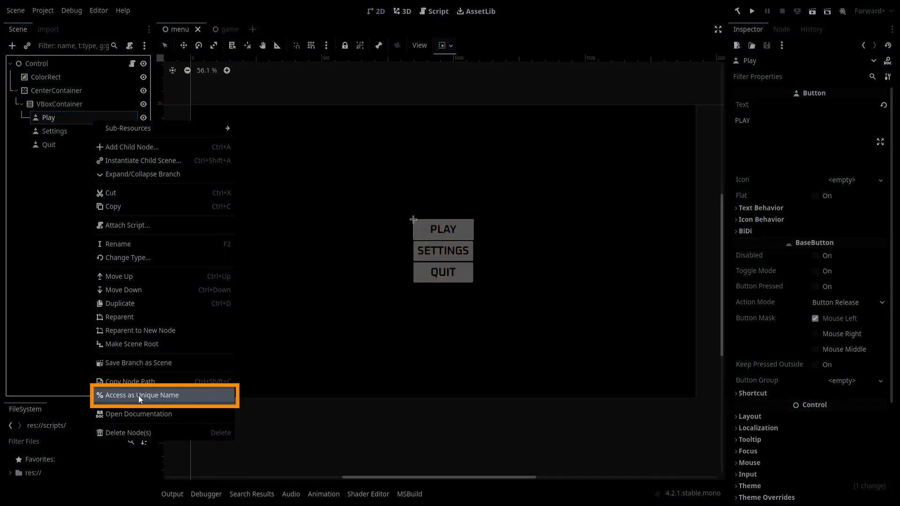
pyautogui.click(142, 395)
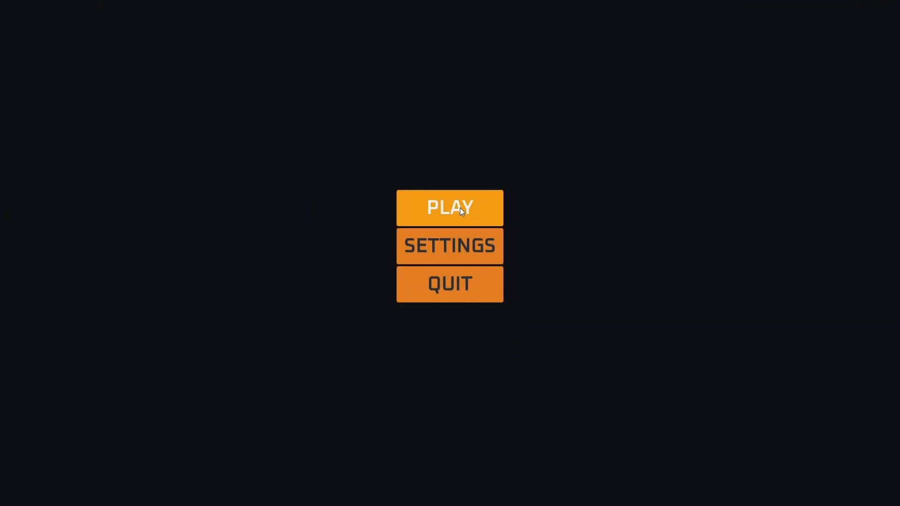
# Press PLAY in the running game window to check that it responds
pyautogui.click(450, 208)
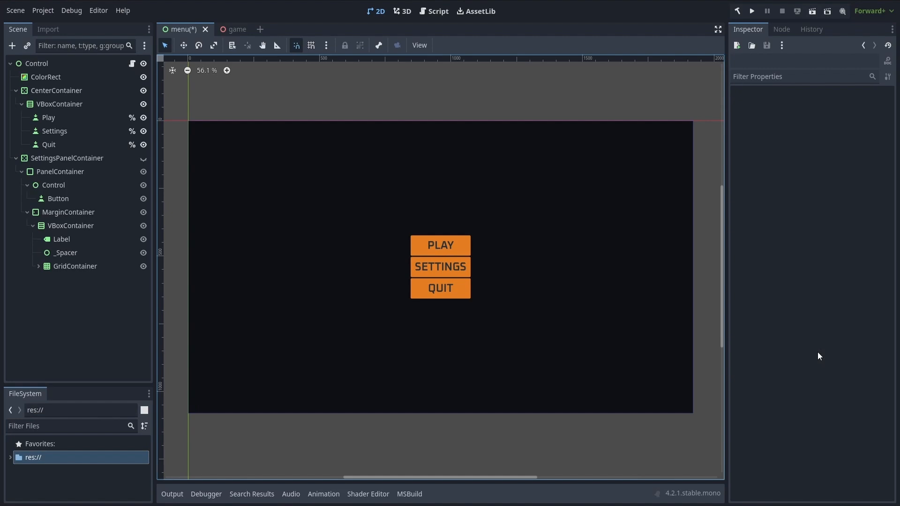
pyautogui.moveTo(804, 351)
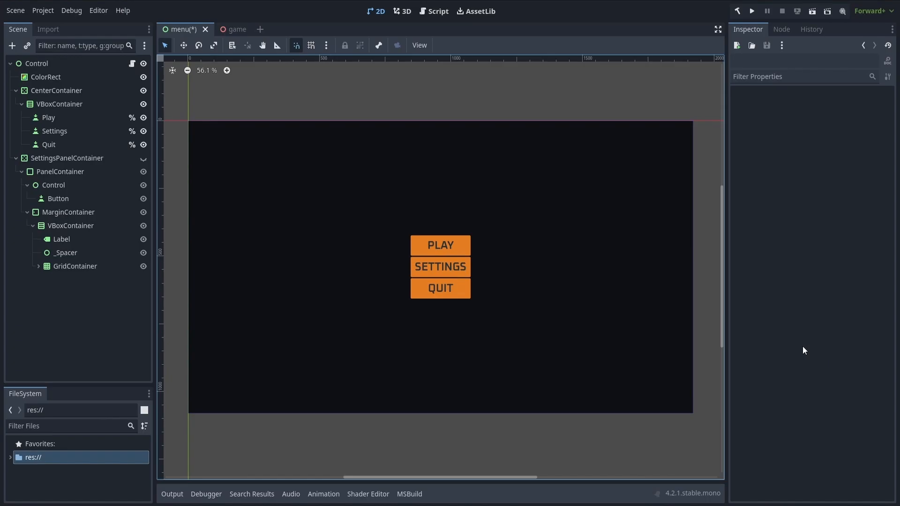
# Preview the settings panel in the editor, then inspect PanelContainer's Mouse properties
pyautogui.click(440, 267)
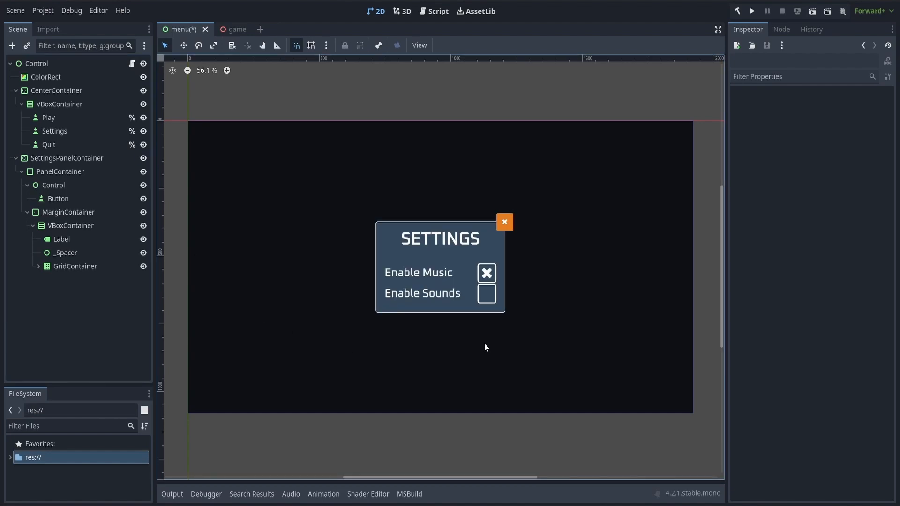
pyautogui.moveTo(584, 314)
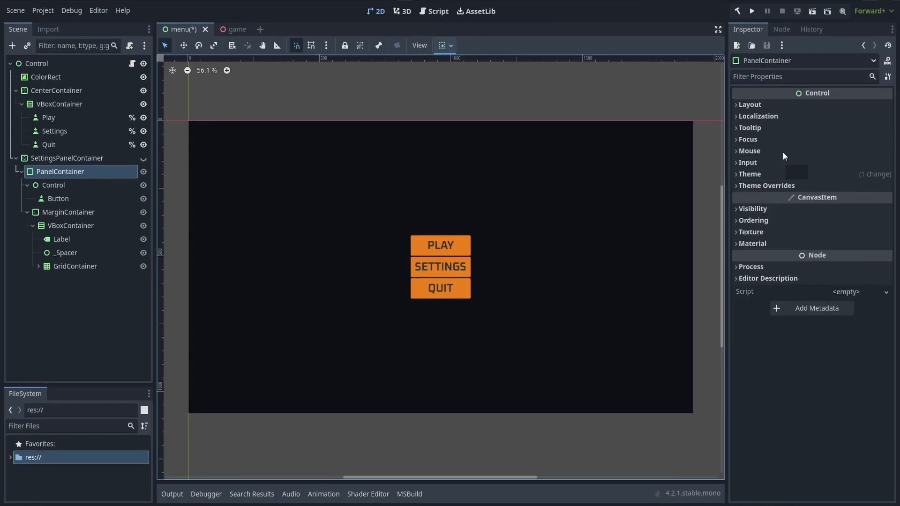
pyautogui.click(749, 151)
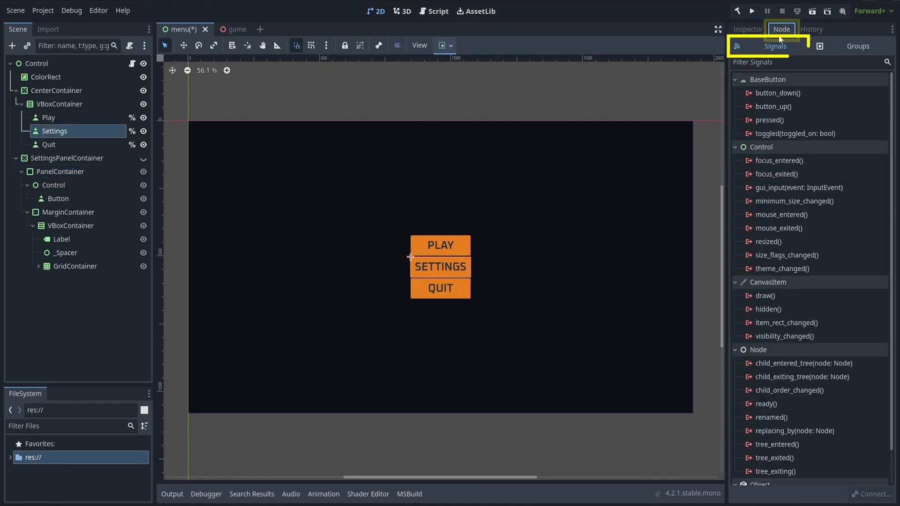
# Connect Settings' pressed signal to SettingsPanelContainer's show() with Compatible Methods Only disabled
pyautogui.click(770, 120)
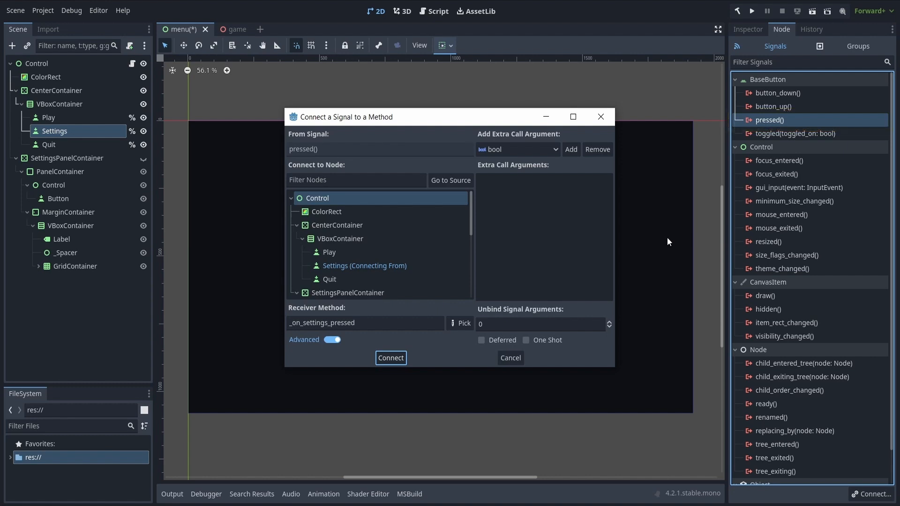
pyautogui.moveTo(422, 264)
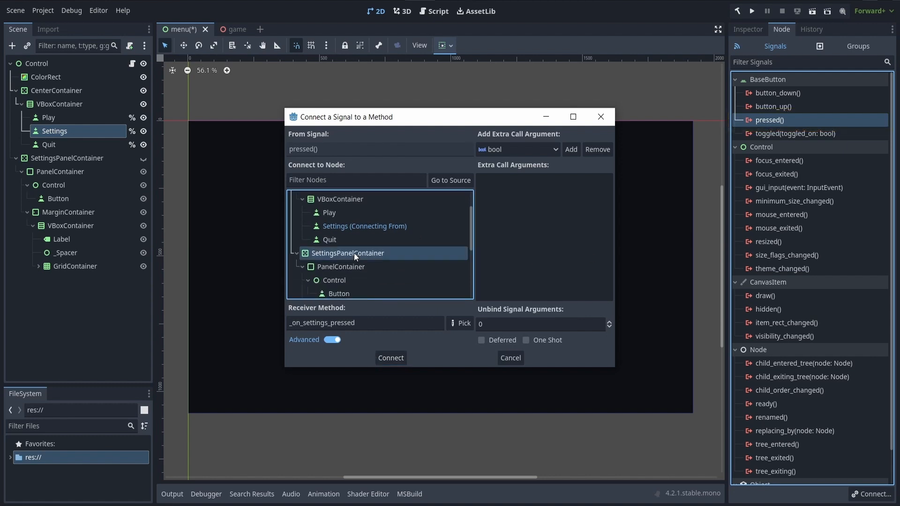
pyautogui.click(460, 322)
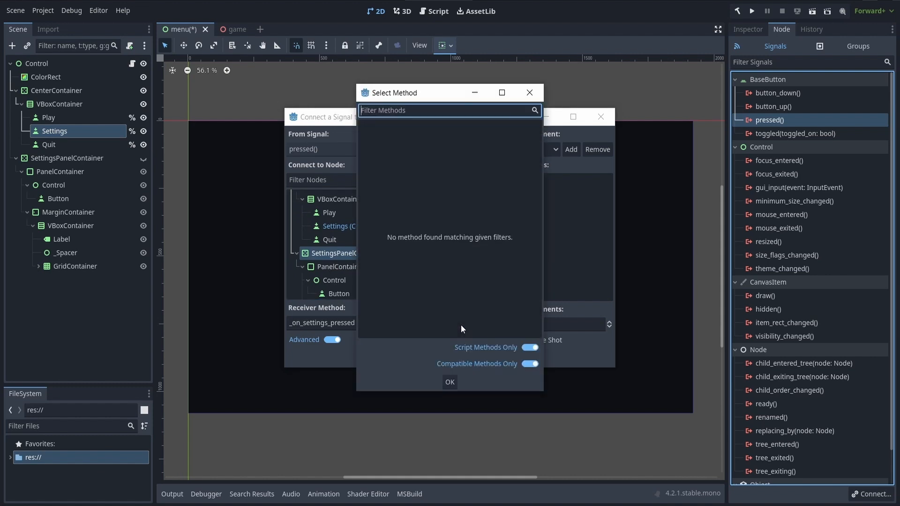
pyautogui.moveTo(514, 295)
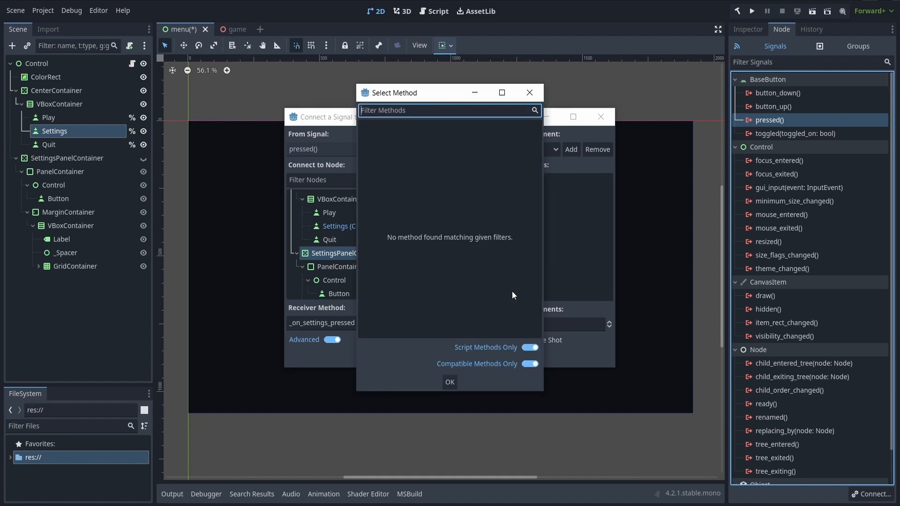
pyautogui.moveTo(452, 299)
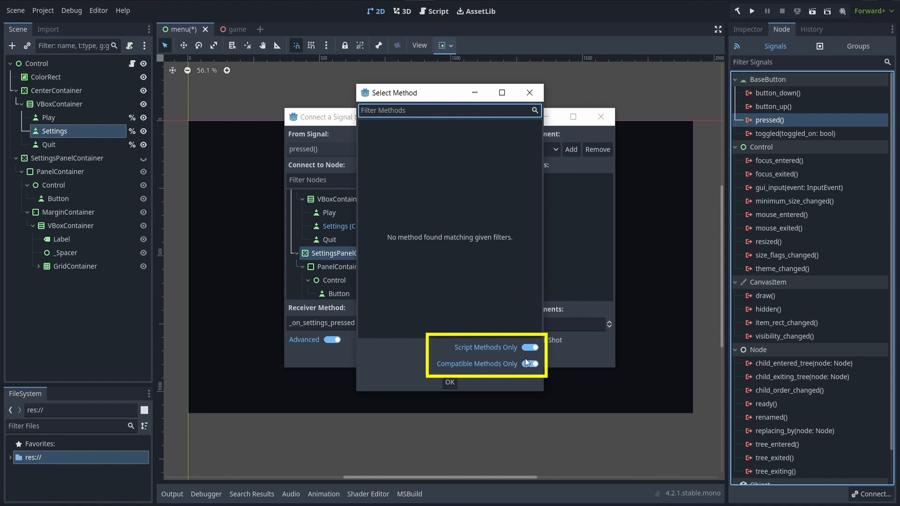
pyautogui.click(529, 347)
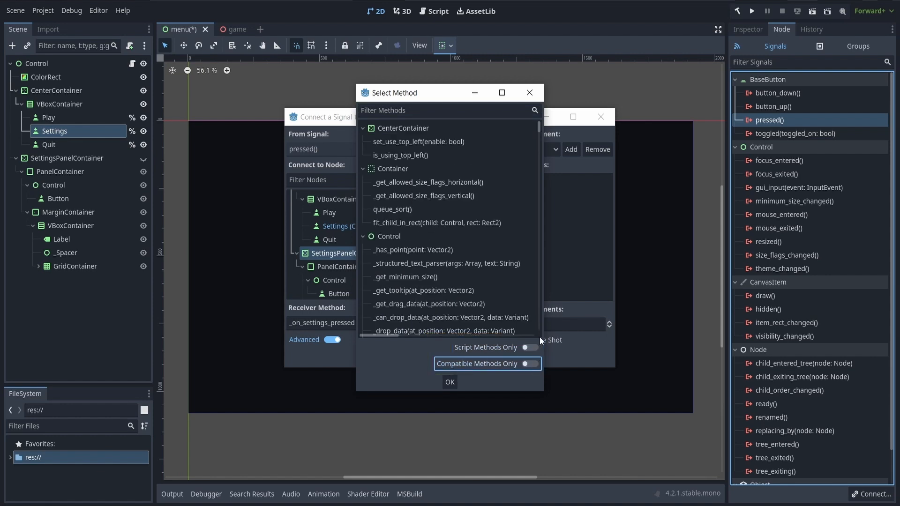
pyautogui.scroll(-3)
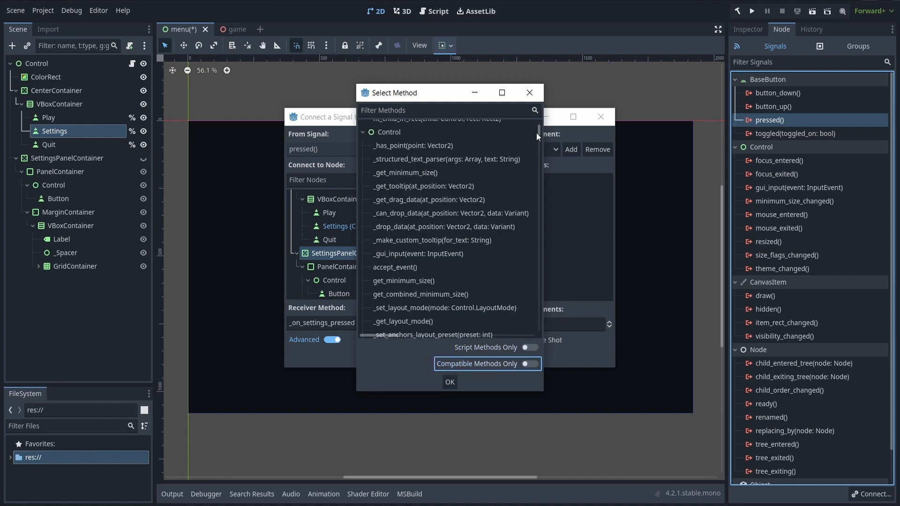
pyautogui.scroll(-3)
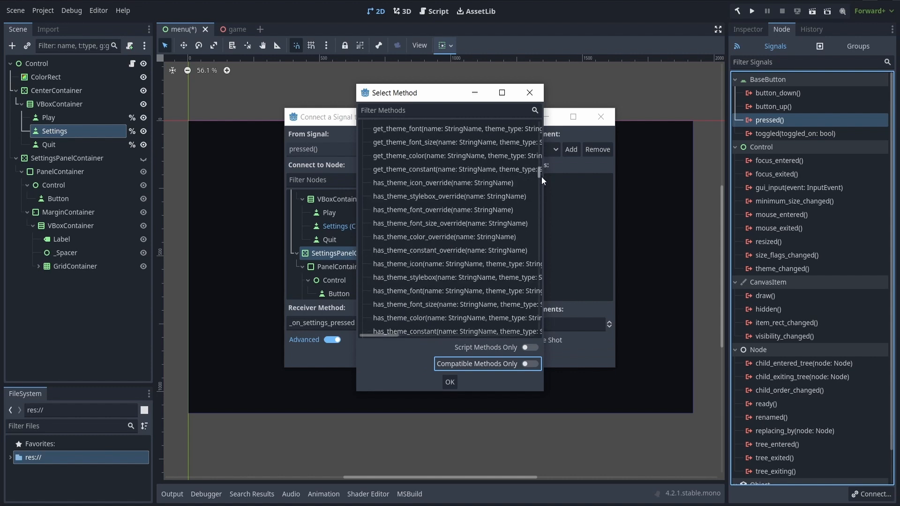
pyautogui.scroll(-3)
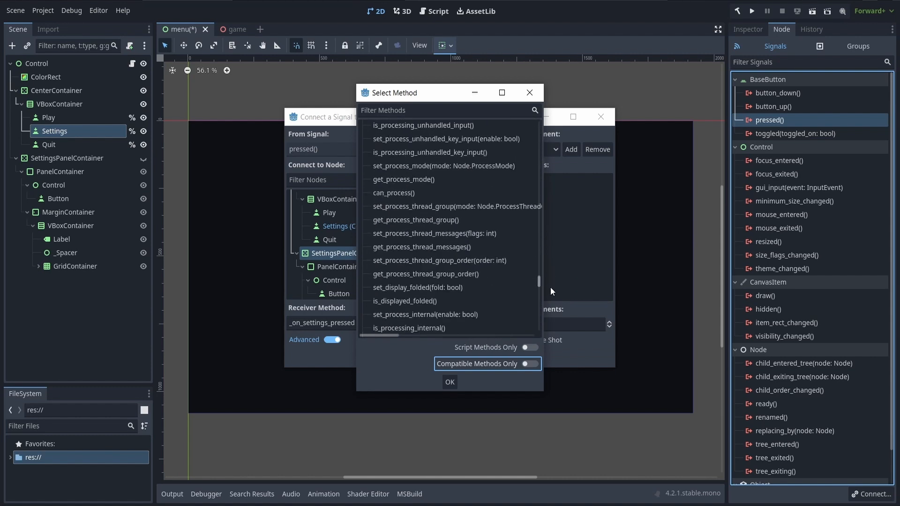
pyautogui.scroll(-3)
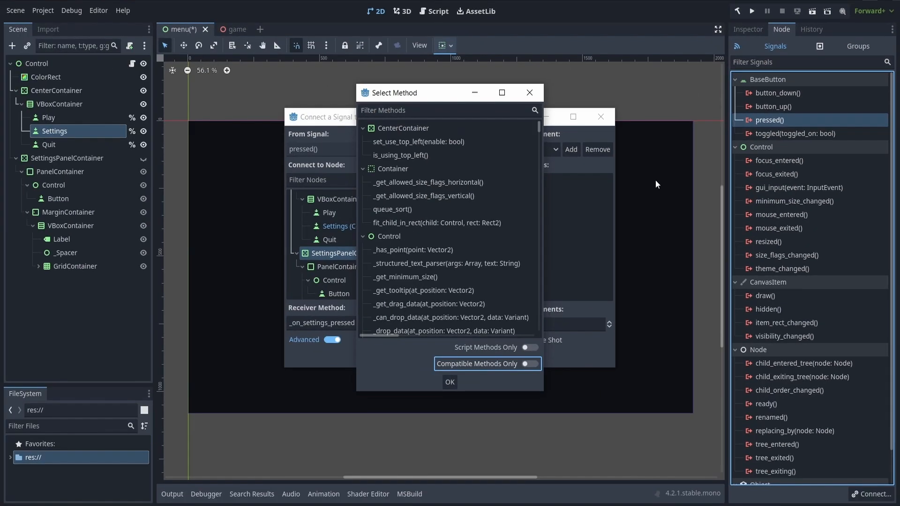
pyautogui.write('s')
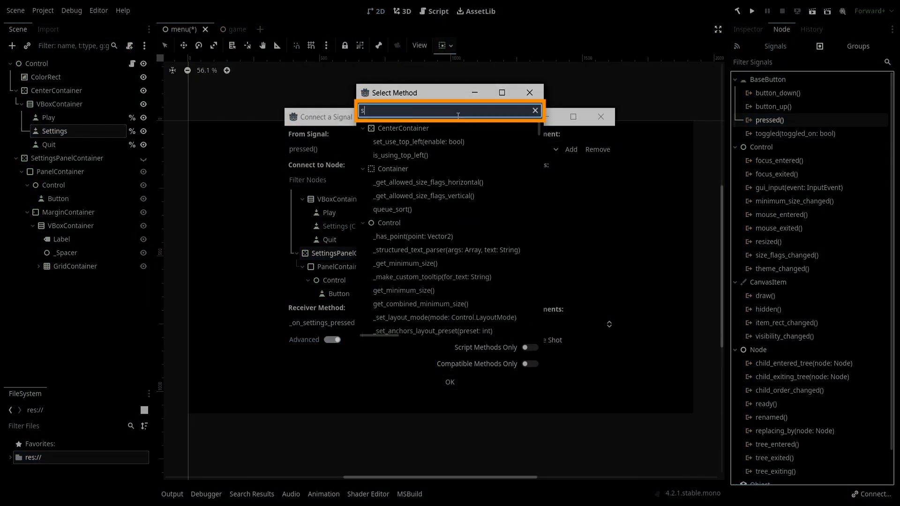
pyautogui.write('how')
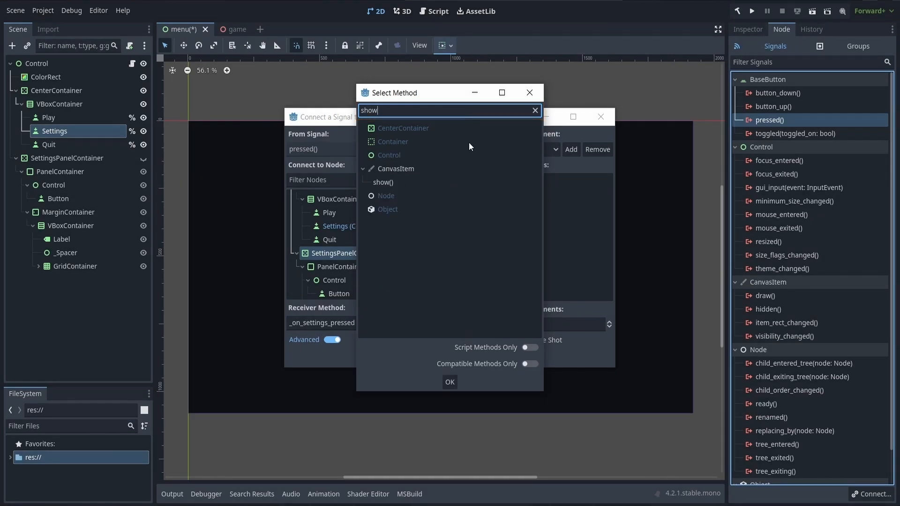
pyautogui.click(449, 381)
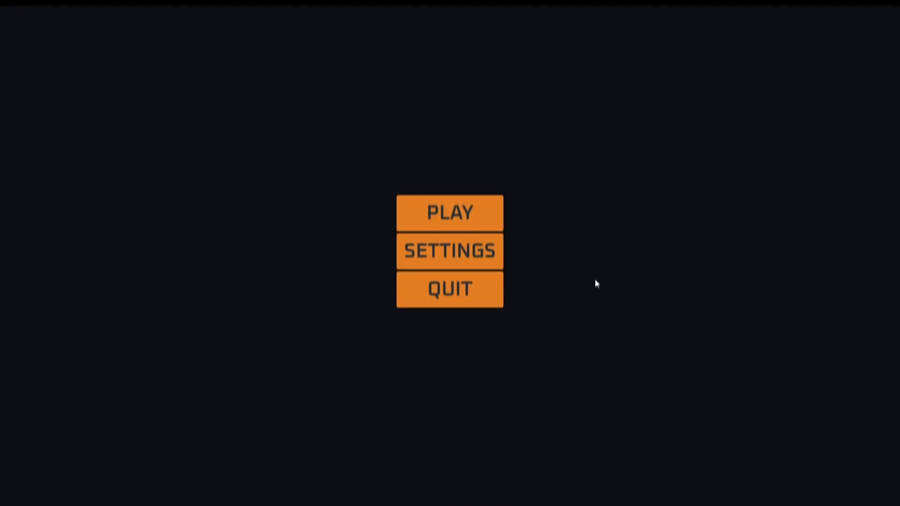
# Open the settings panel with SETTINGS in the running game, then click a button behind it
pyautogui.click(449, 251)
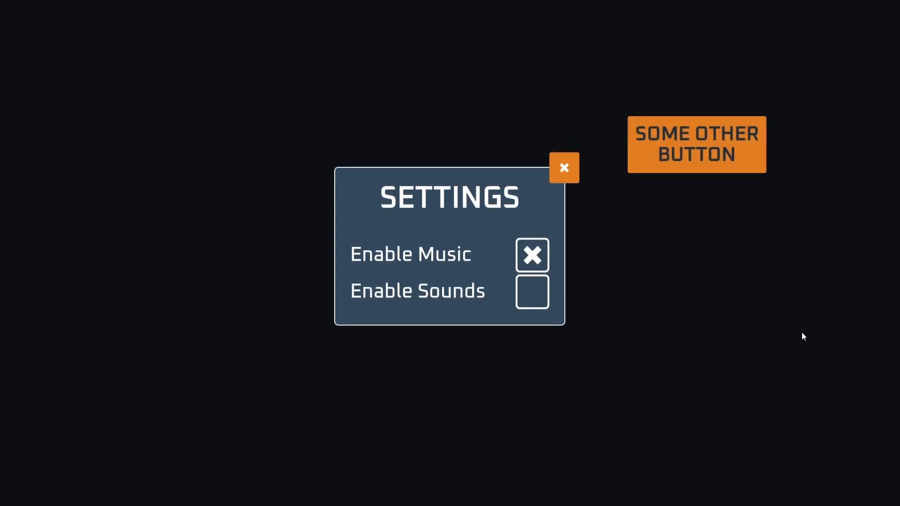
pyautogui.moveTo(742, 376)
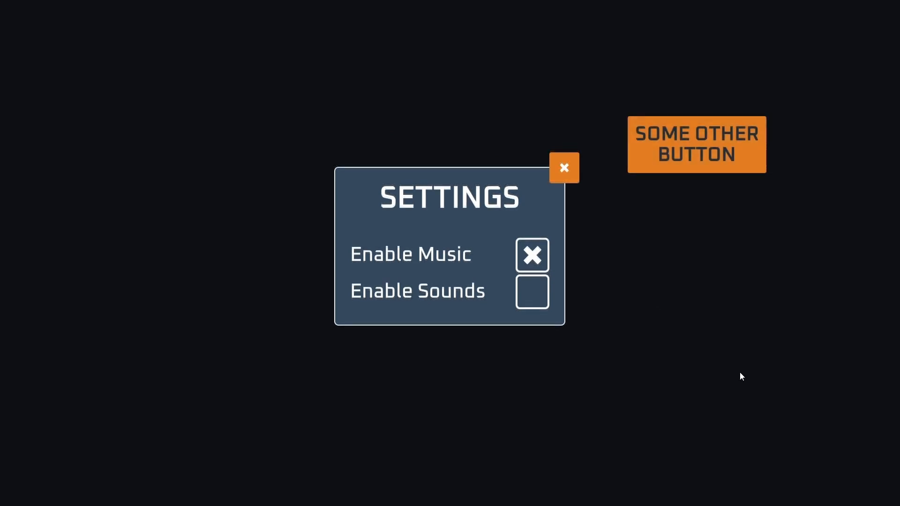
pyautogui.moveTo(713, 154)
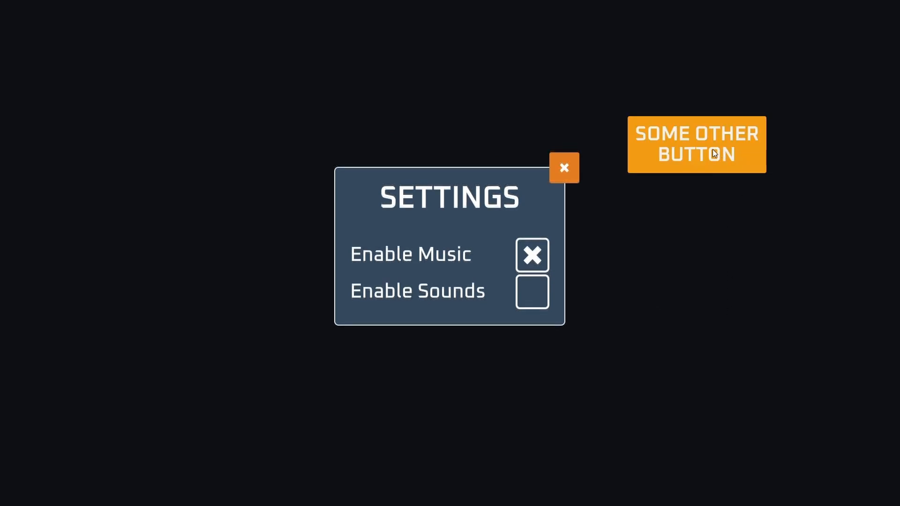
pyautogui.click(696, 144)
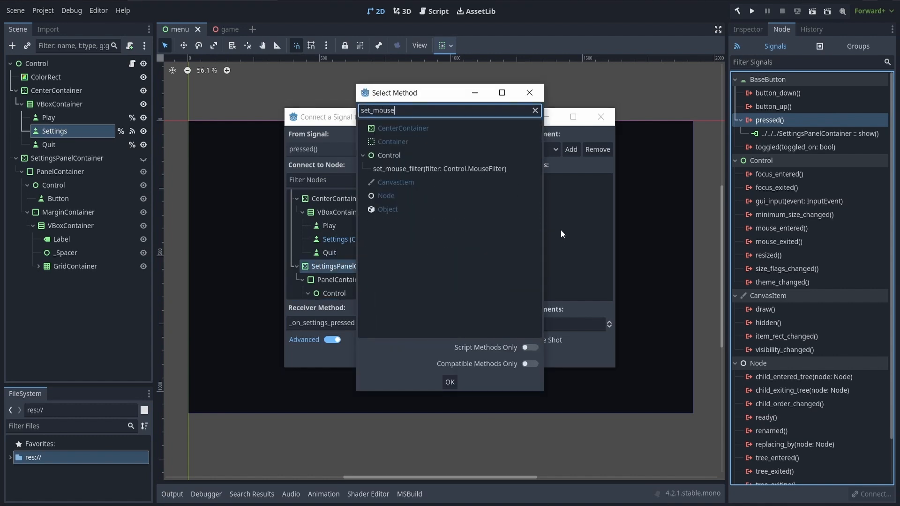
# Select set_mouse_filter as the receiving method on the settings panel
pyautogui.click(440, 169)
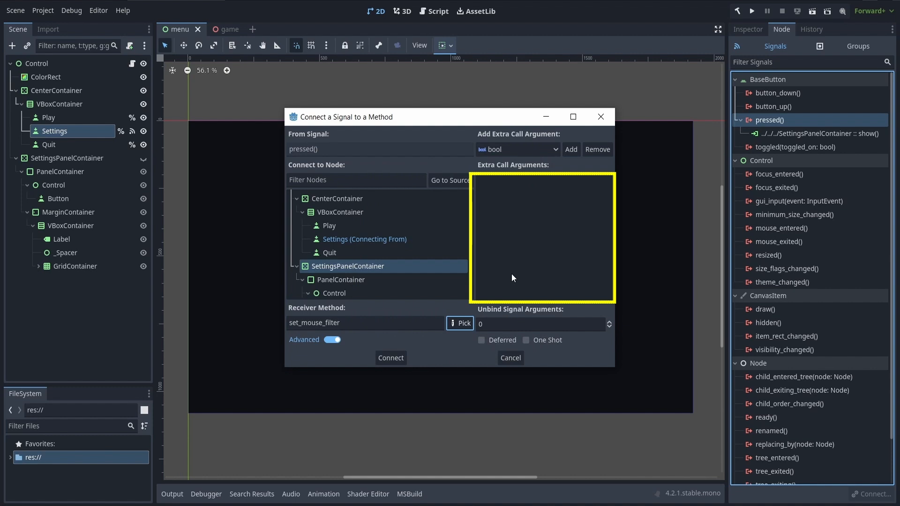
pyautogui.moveTo(550, 233)
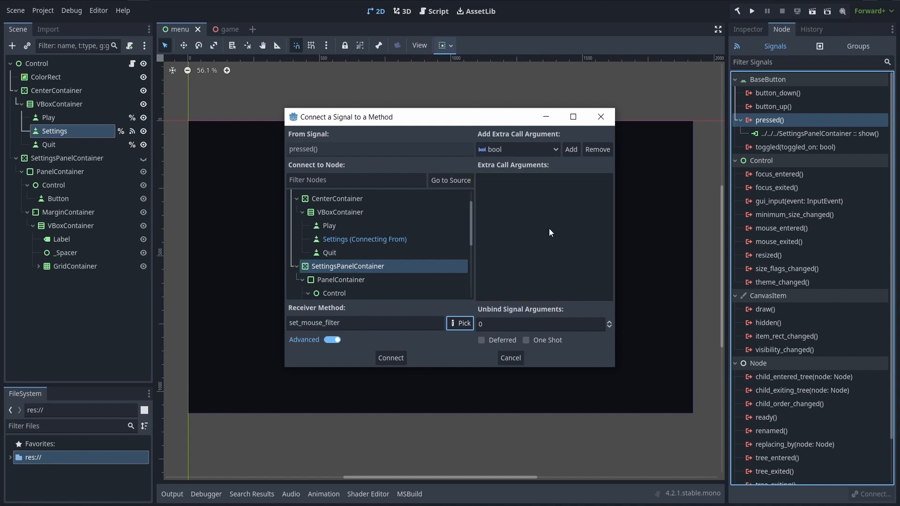
# Open the extra argument type list for the set_mouse_filter connection
pyautogui.click(517, 150)
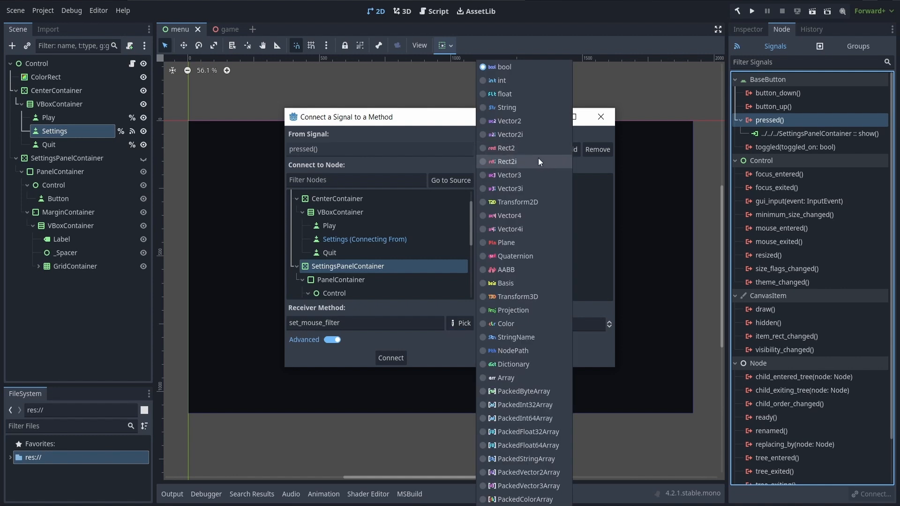
pyautogui.moveTo(541, 355)
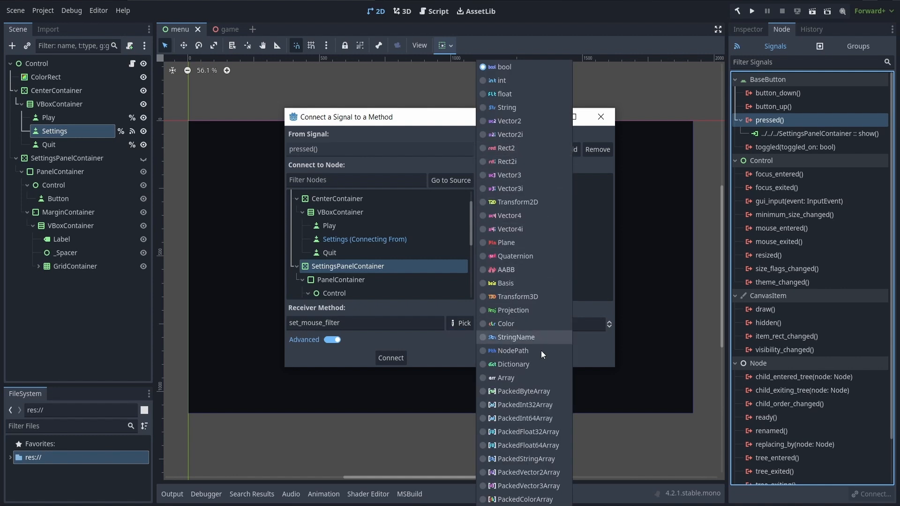
pyautogui.moveTo(546, 360)
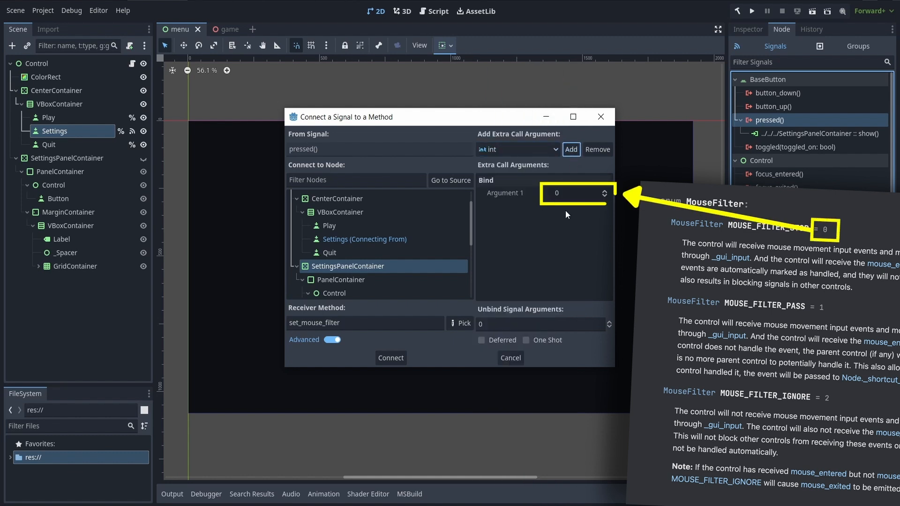
pyautogui.moveTo(567, 214)
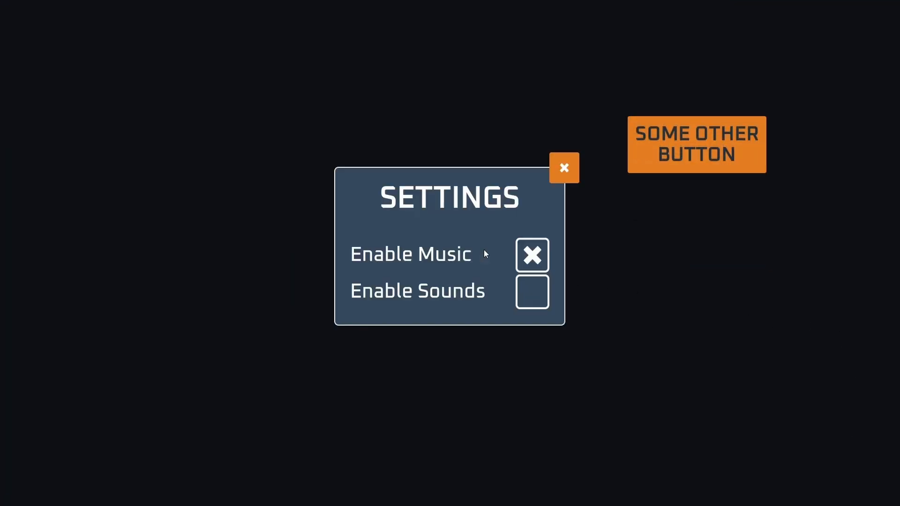
pyautogui.moveTo(608, 295)
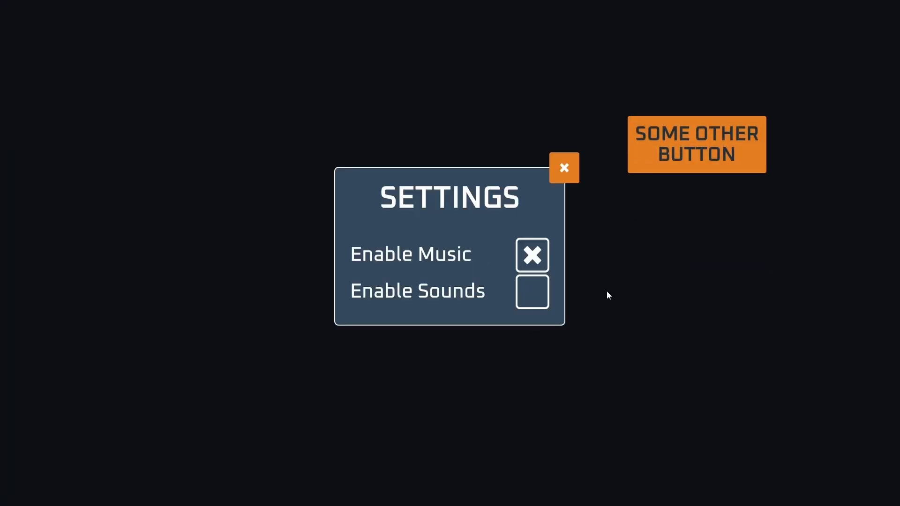
pyautogui.moveTo(715, 150)
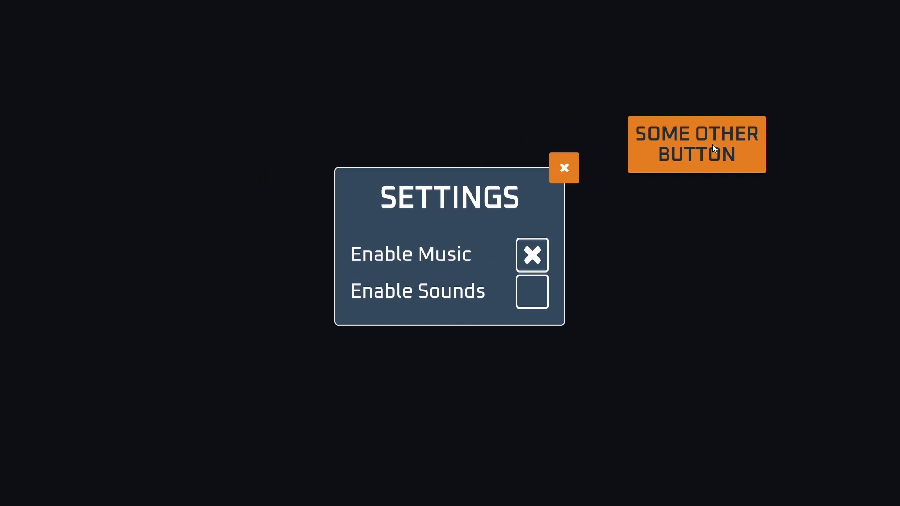
pyautogui.moveTo(556, 209)
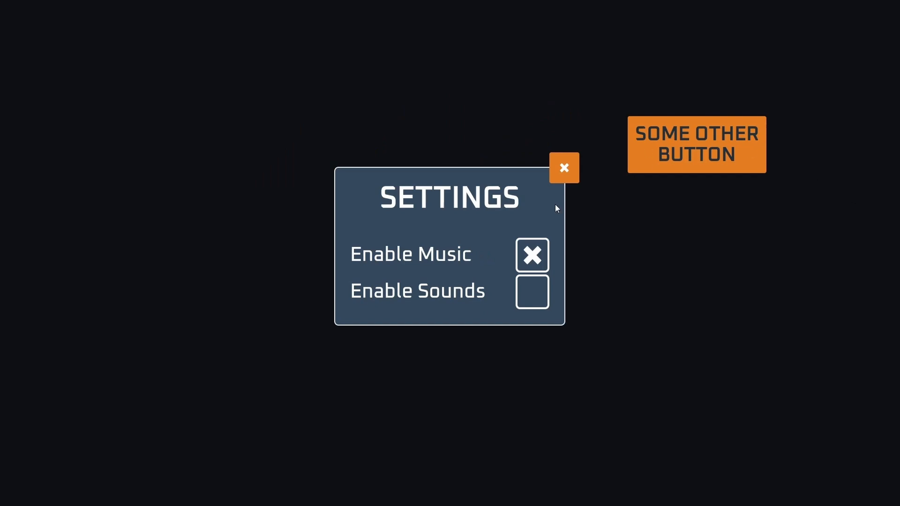
pyautogui.moveTo(629, 240)
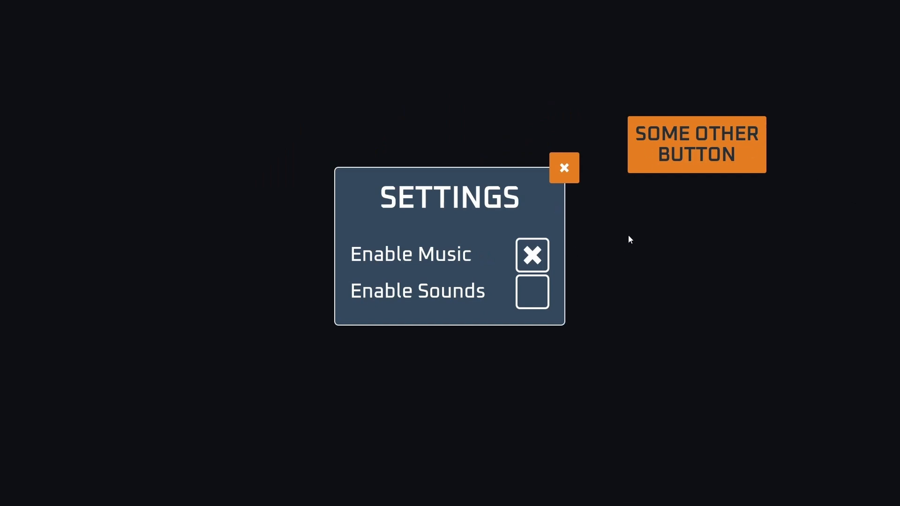
pyautogui.moveTo(572, 182)
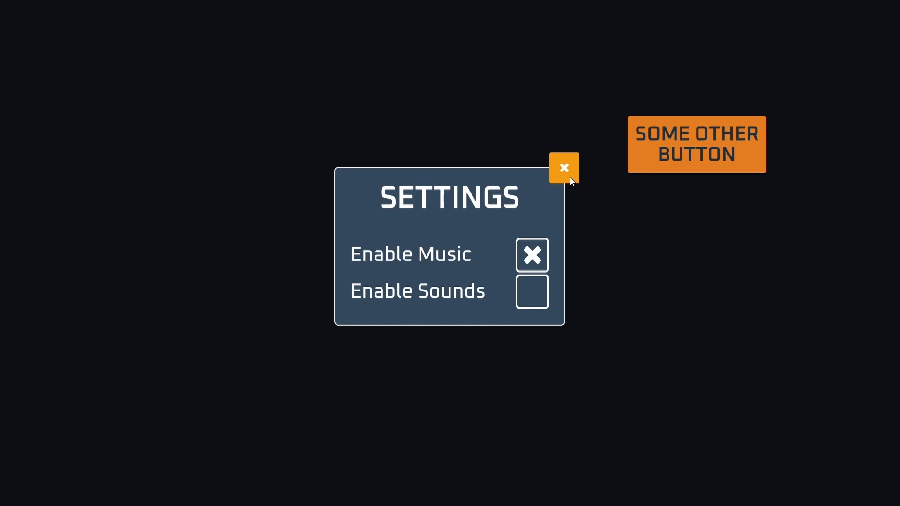
# Close the running menu's settings panel with its close (x) button
pyautogui.click(564, 167)
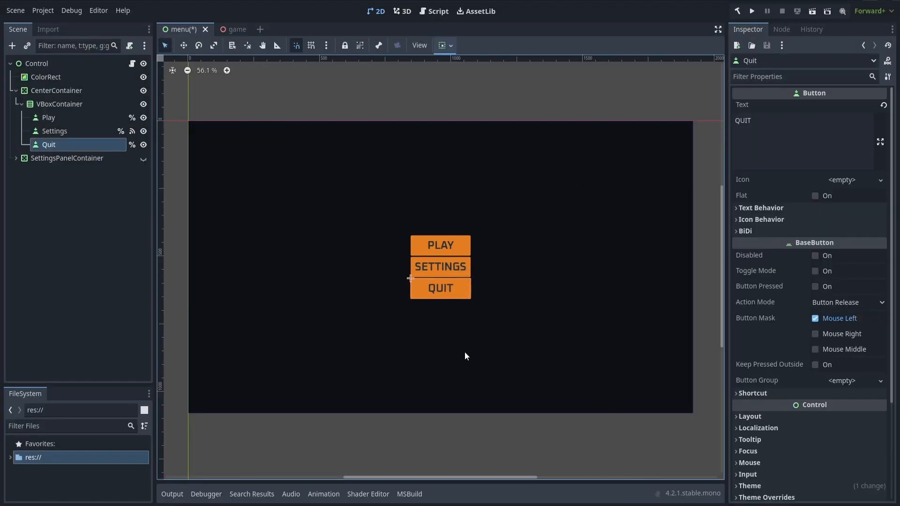
pyautogui.moveTo(532, 353)
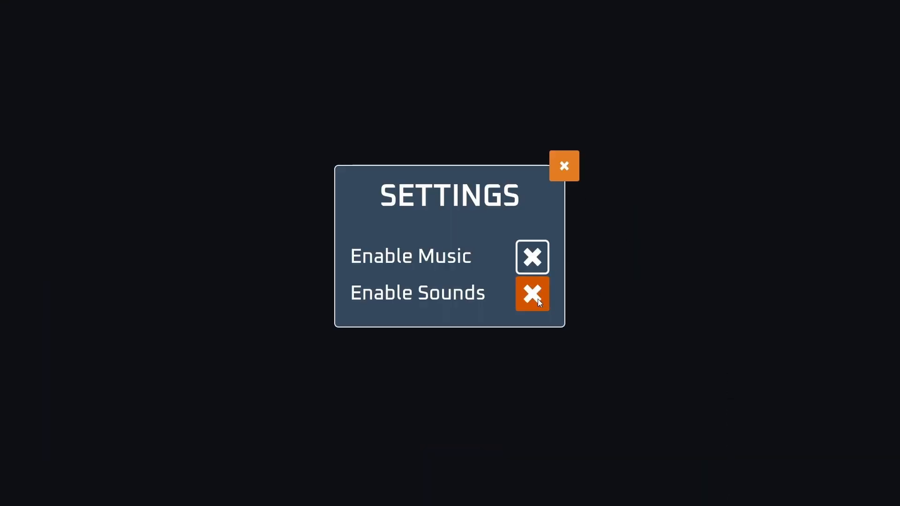
# Start the game from the running menu to enter the low-poly island world
pyautogui.click(564, 166)
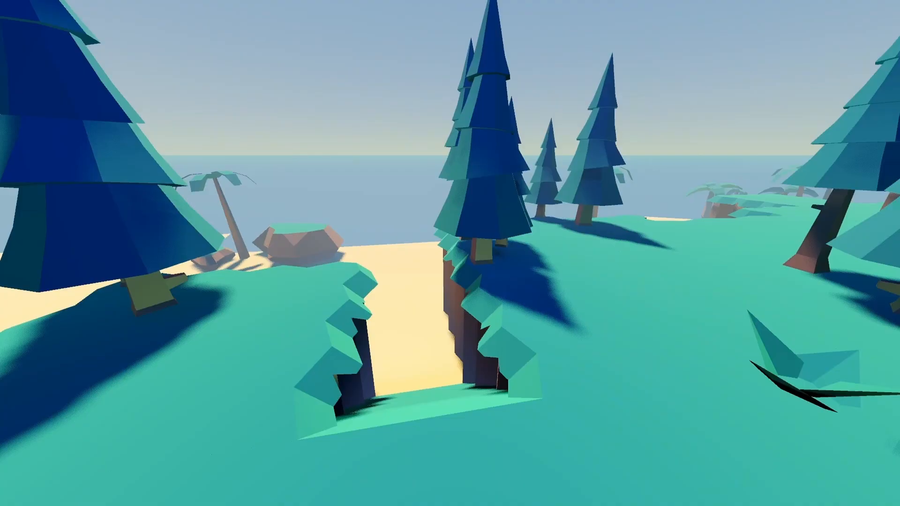